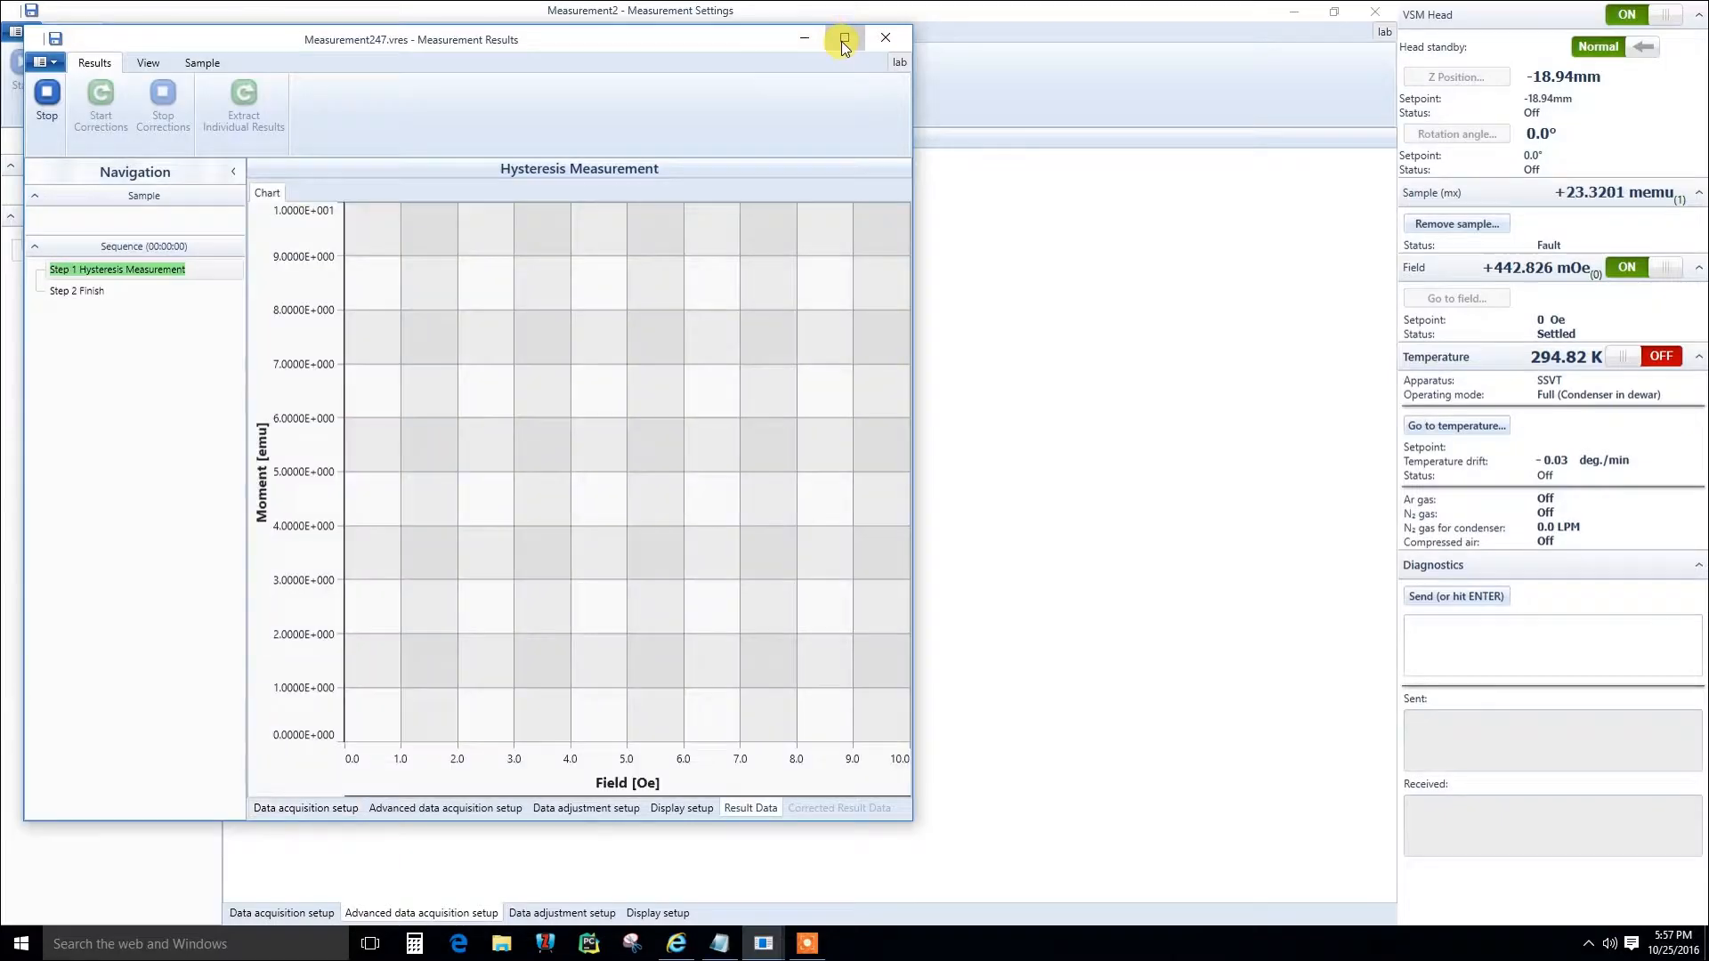
Step: Maximize the Measurement247.vres results window to fill the screen
{"action": "left_click", "coordinate": [842, 39]}
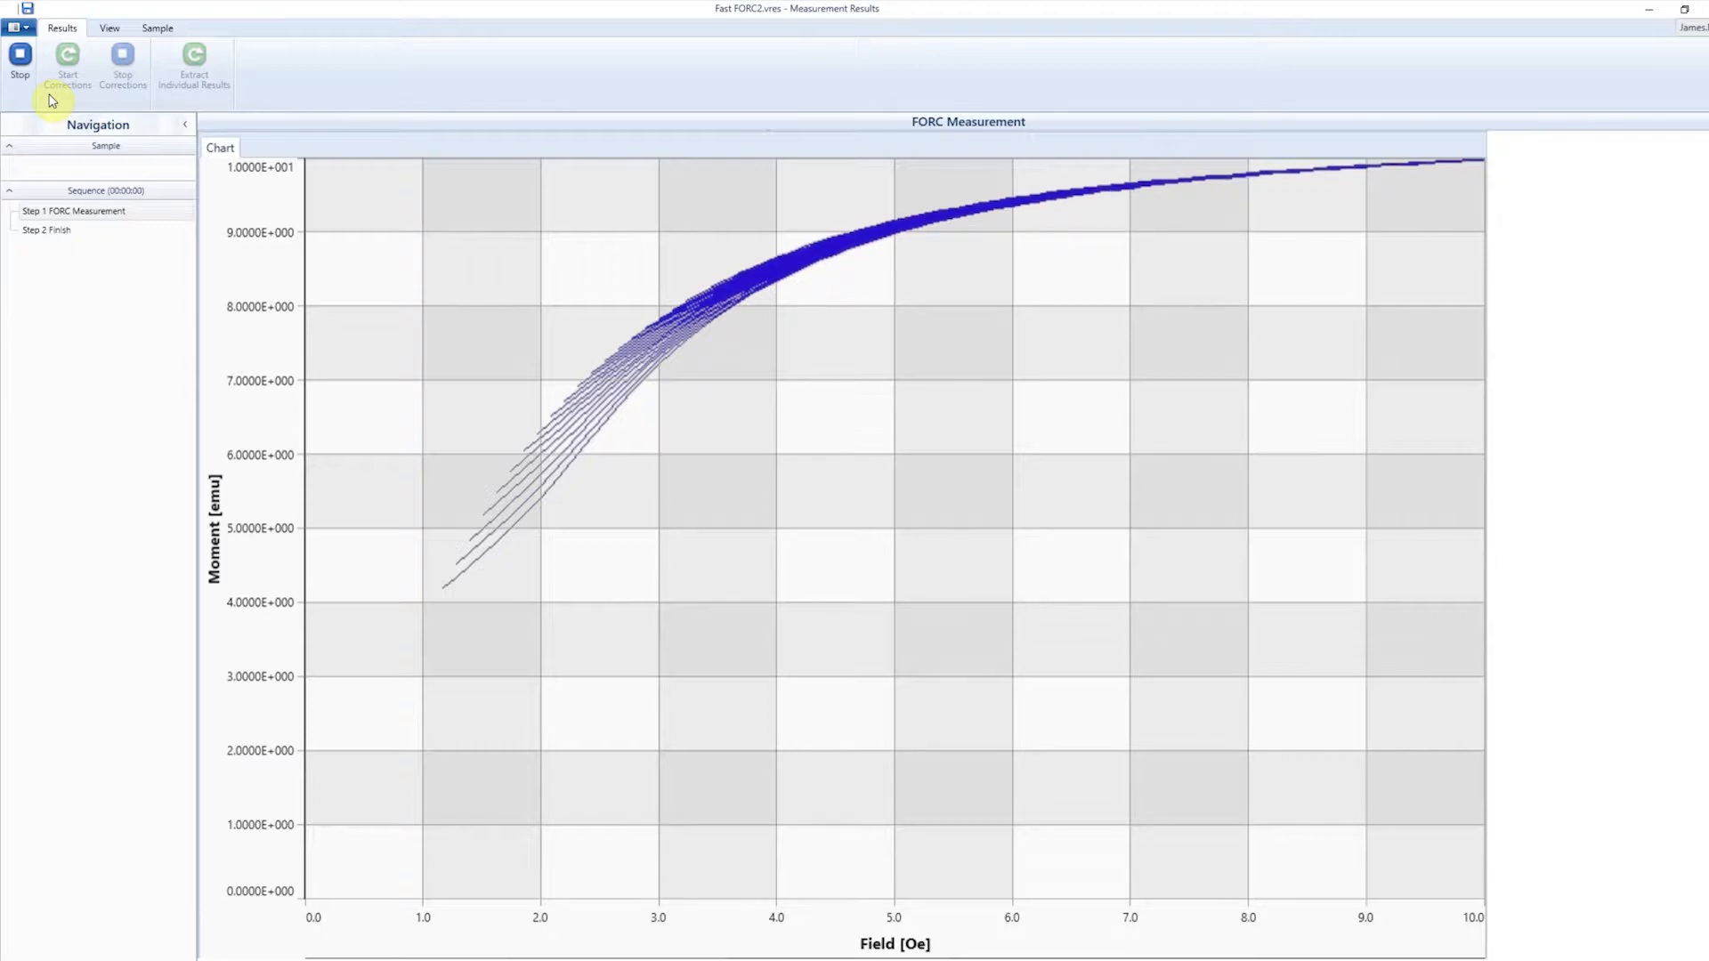
{"action": "mouse_move", "coordinate": [20, 55]}
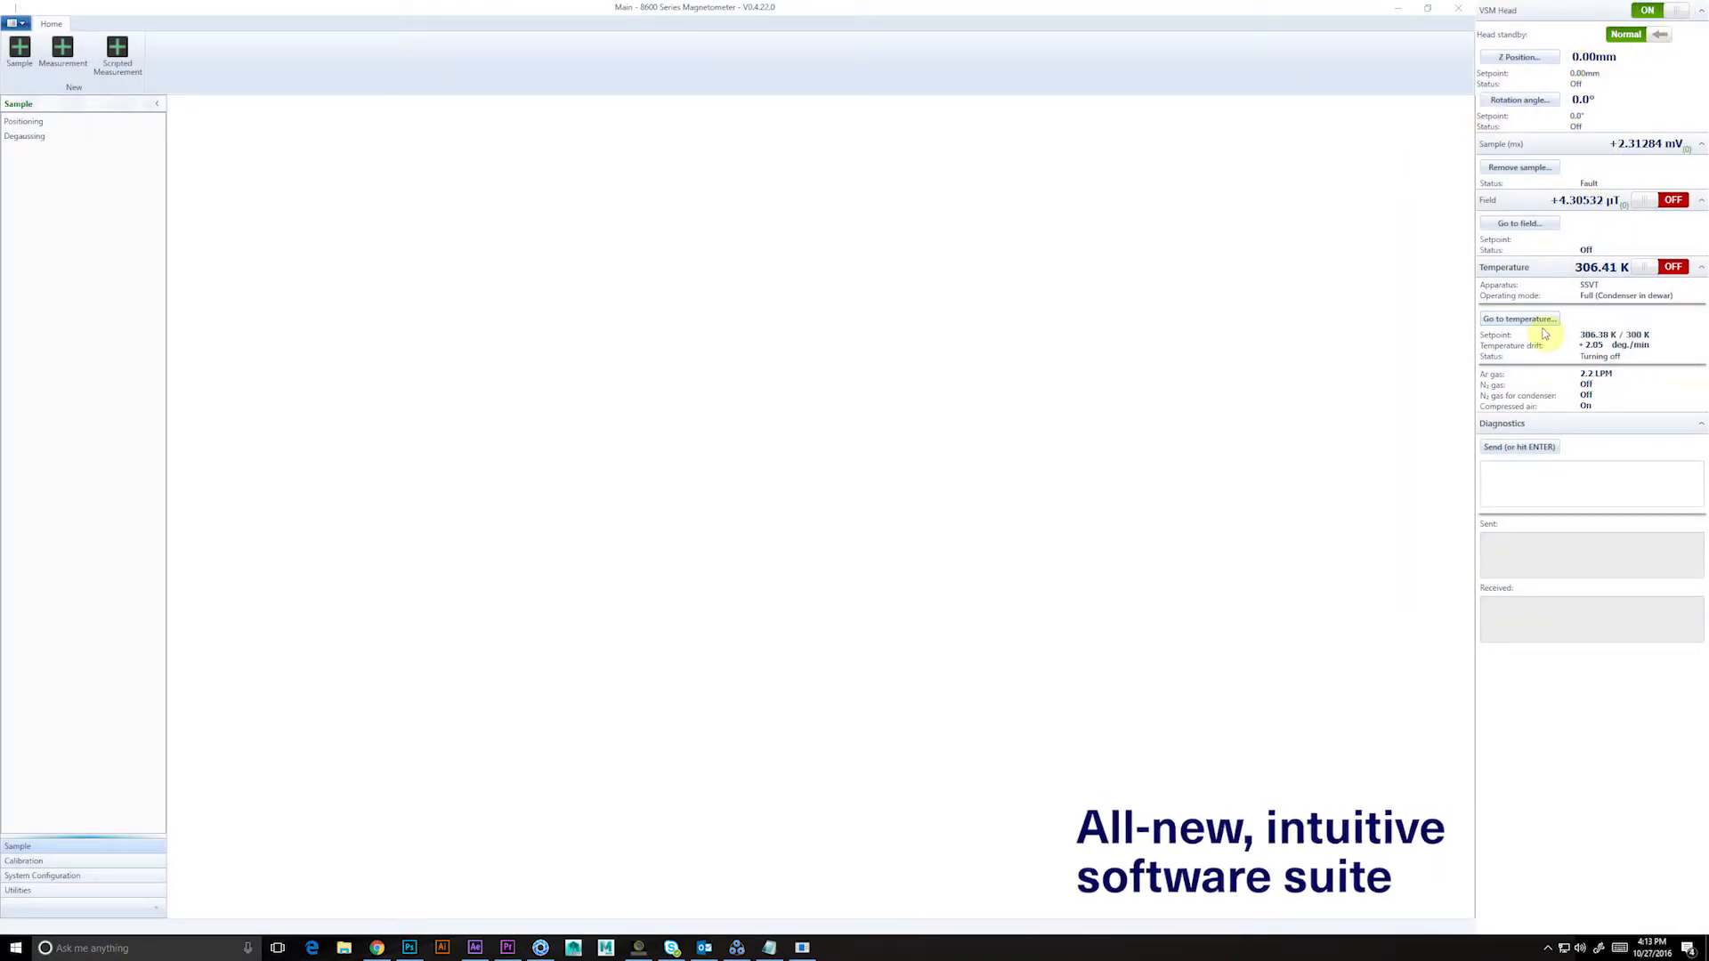
Step: Look at the temperature setpoint entry and cancel it without changing the 450 K target
{"action": "left_click", "coordinate": [1518, 319]}
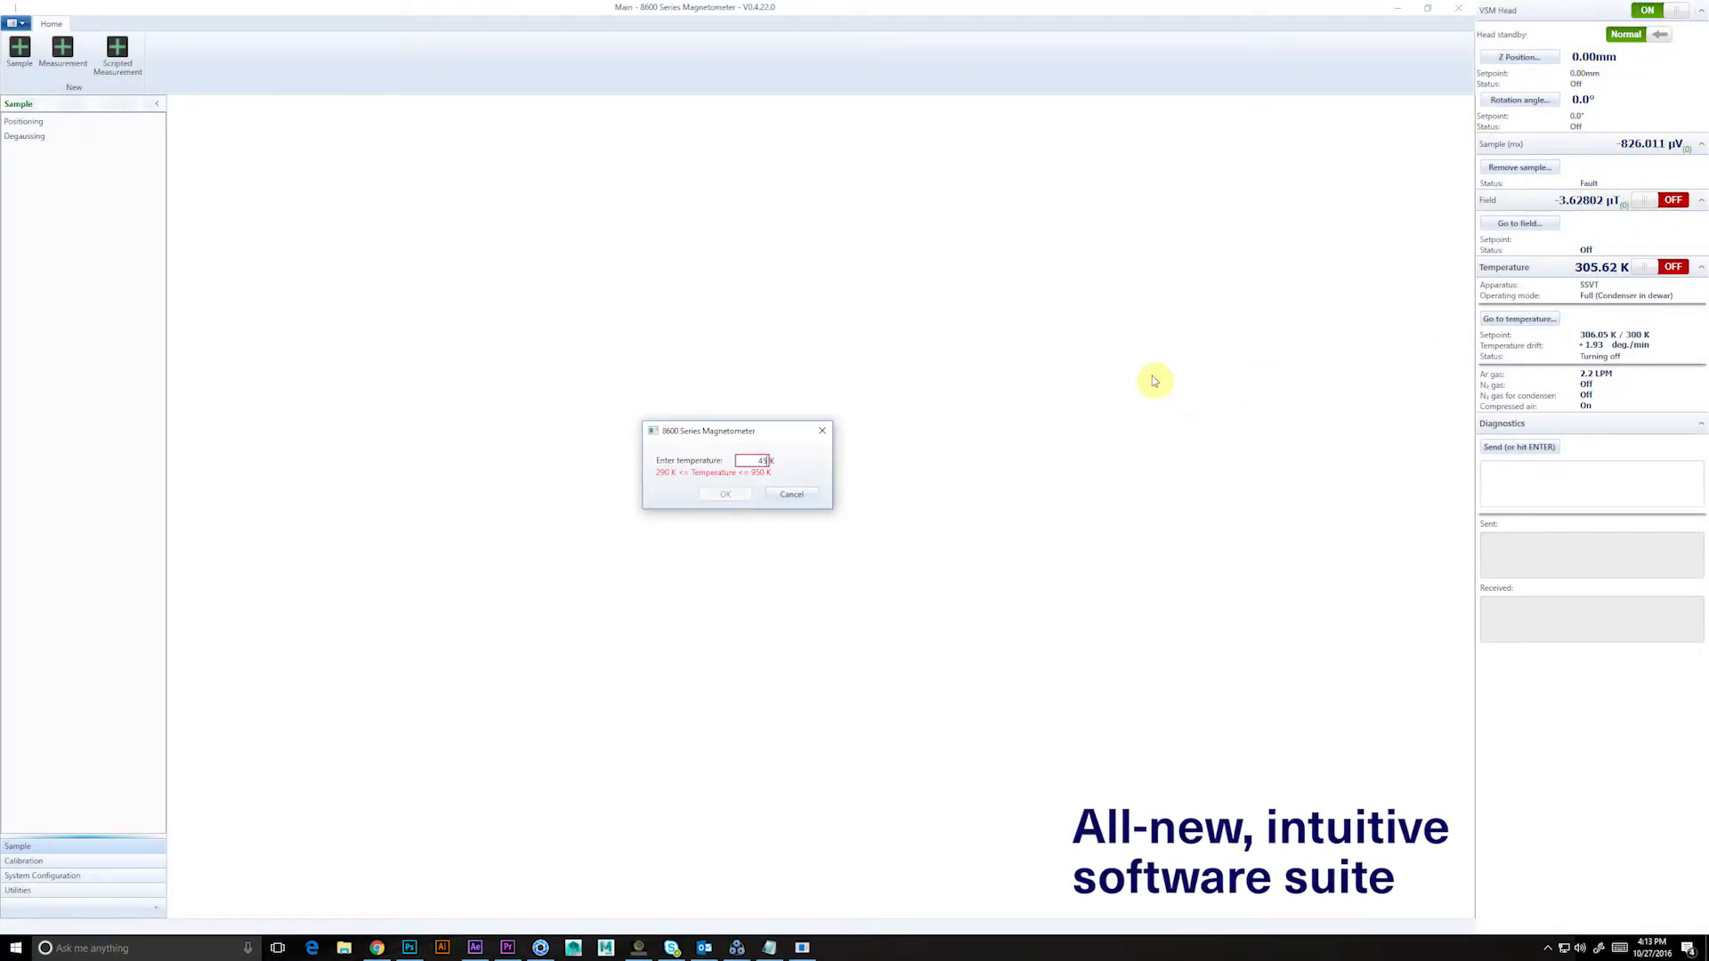
{"action": "left_click", "coordinate": [726, 493]}
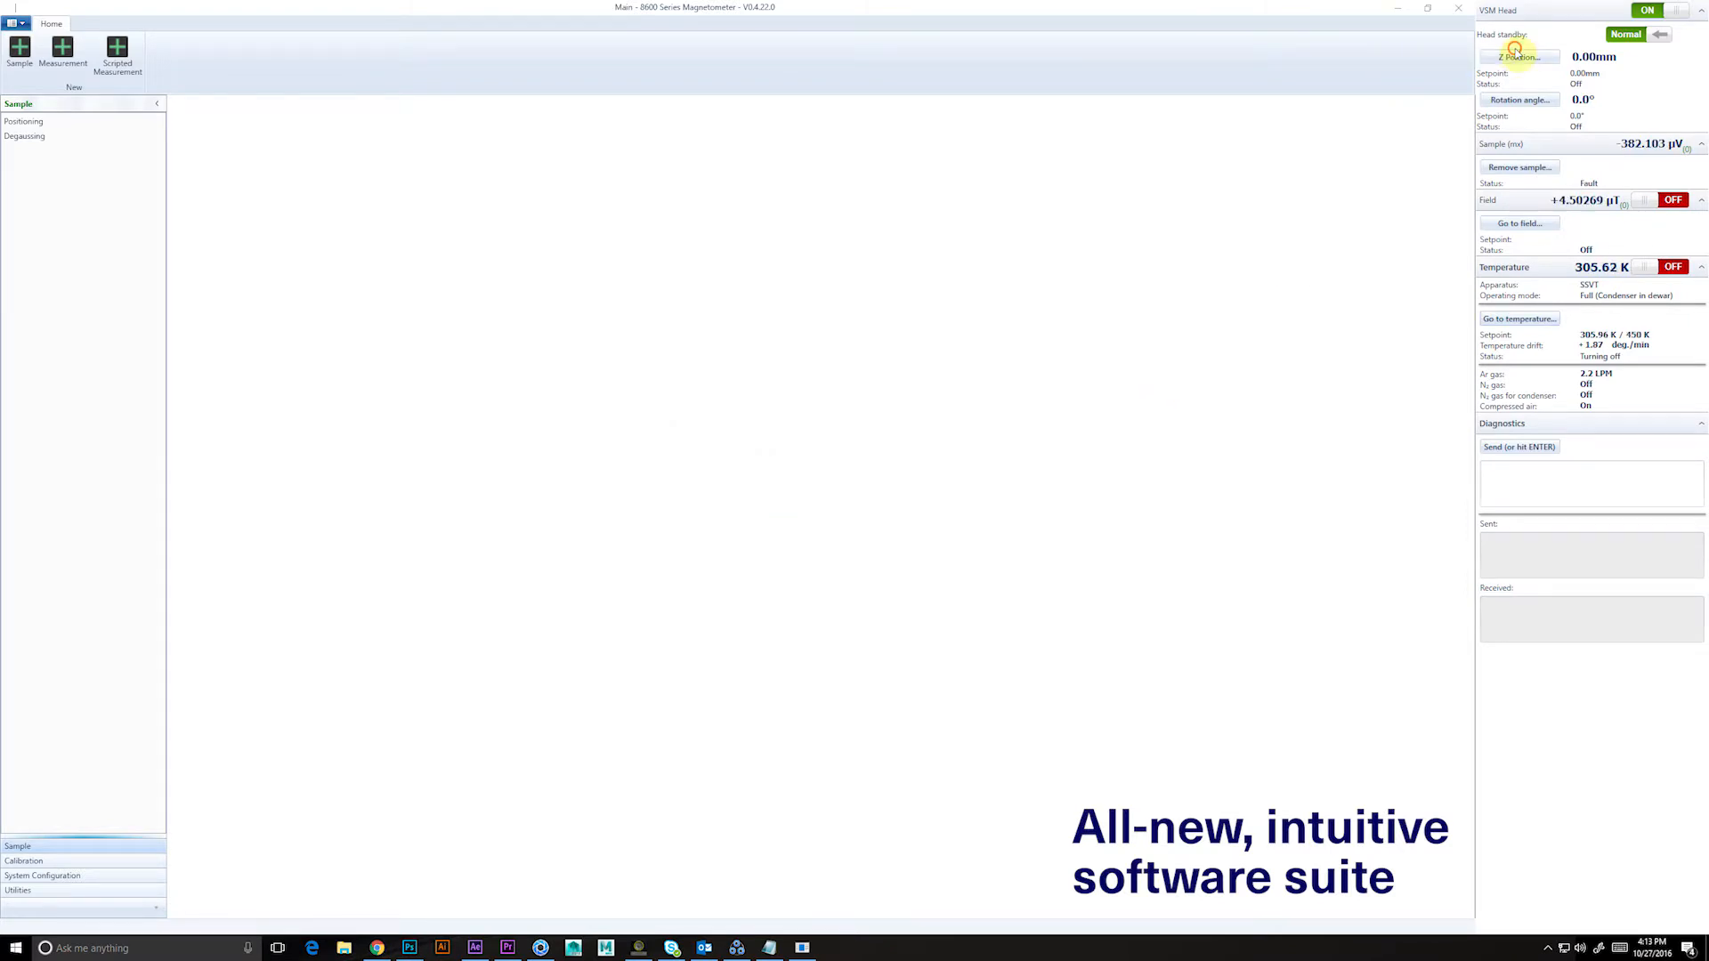
Step: Set the head Z position to a 45 mm setpoint in the Z Position controls
{"action": "left_click", "coordinate": [1518, 55]}
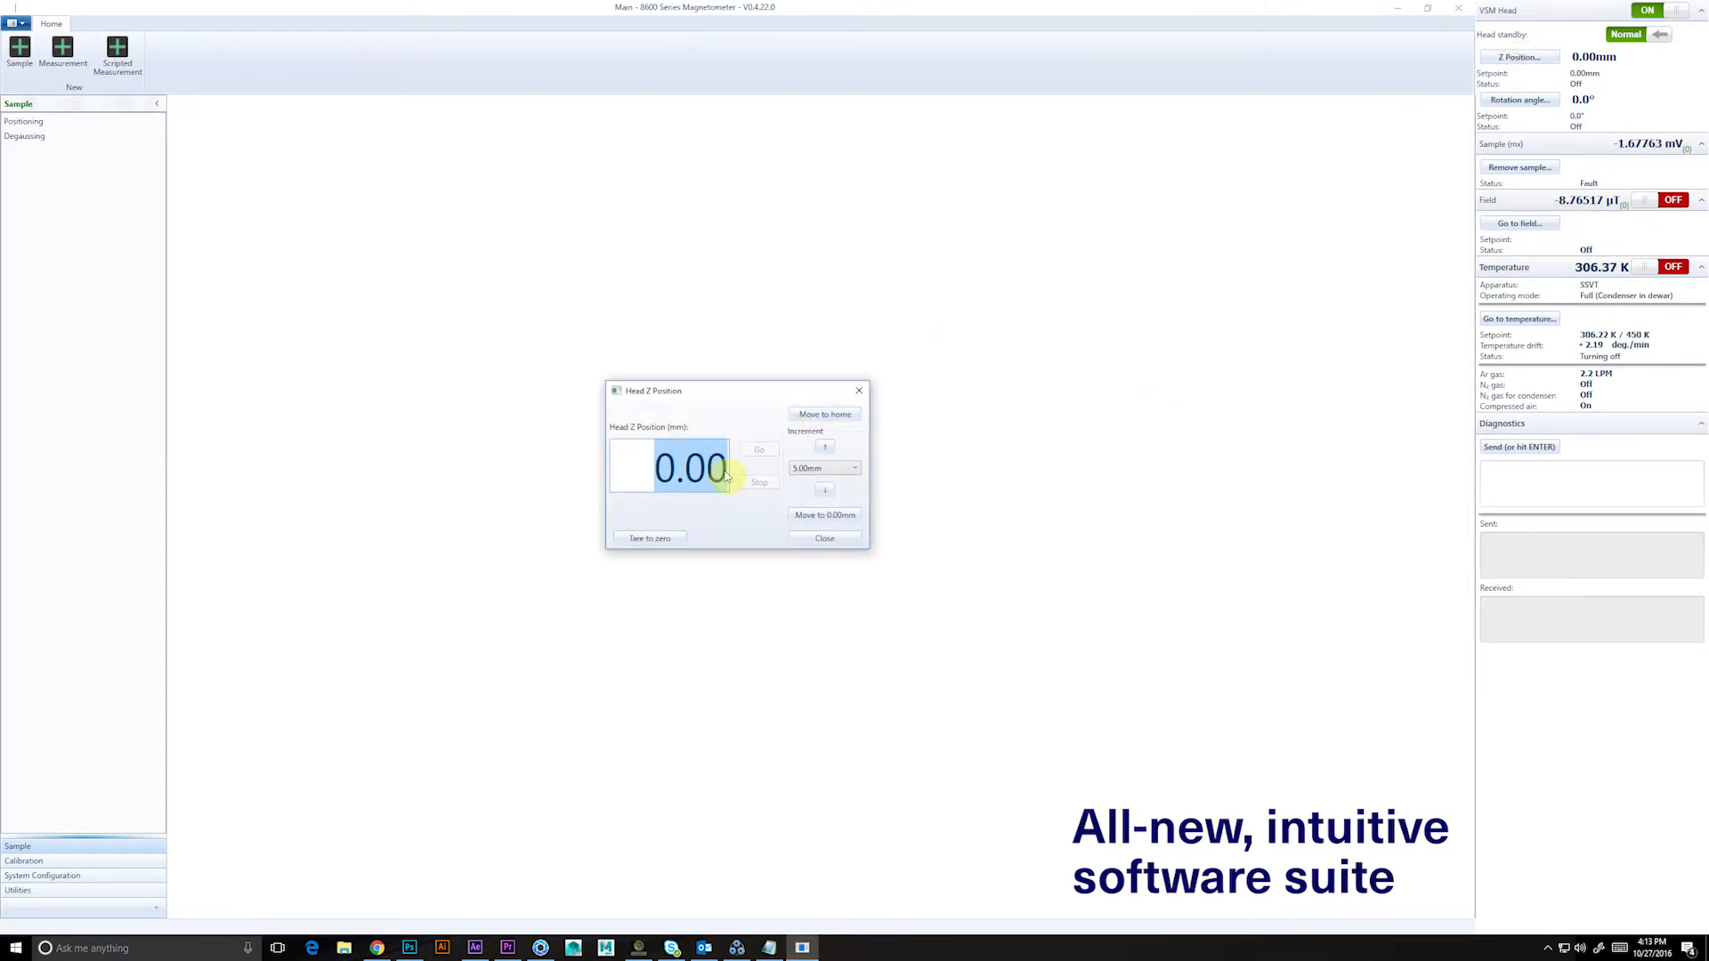
{"action": "left_click", "coordinate": [759, 449]}
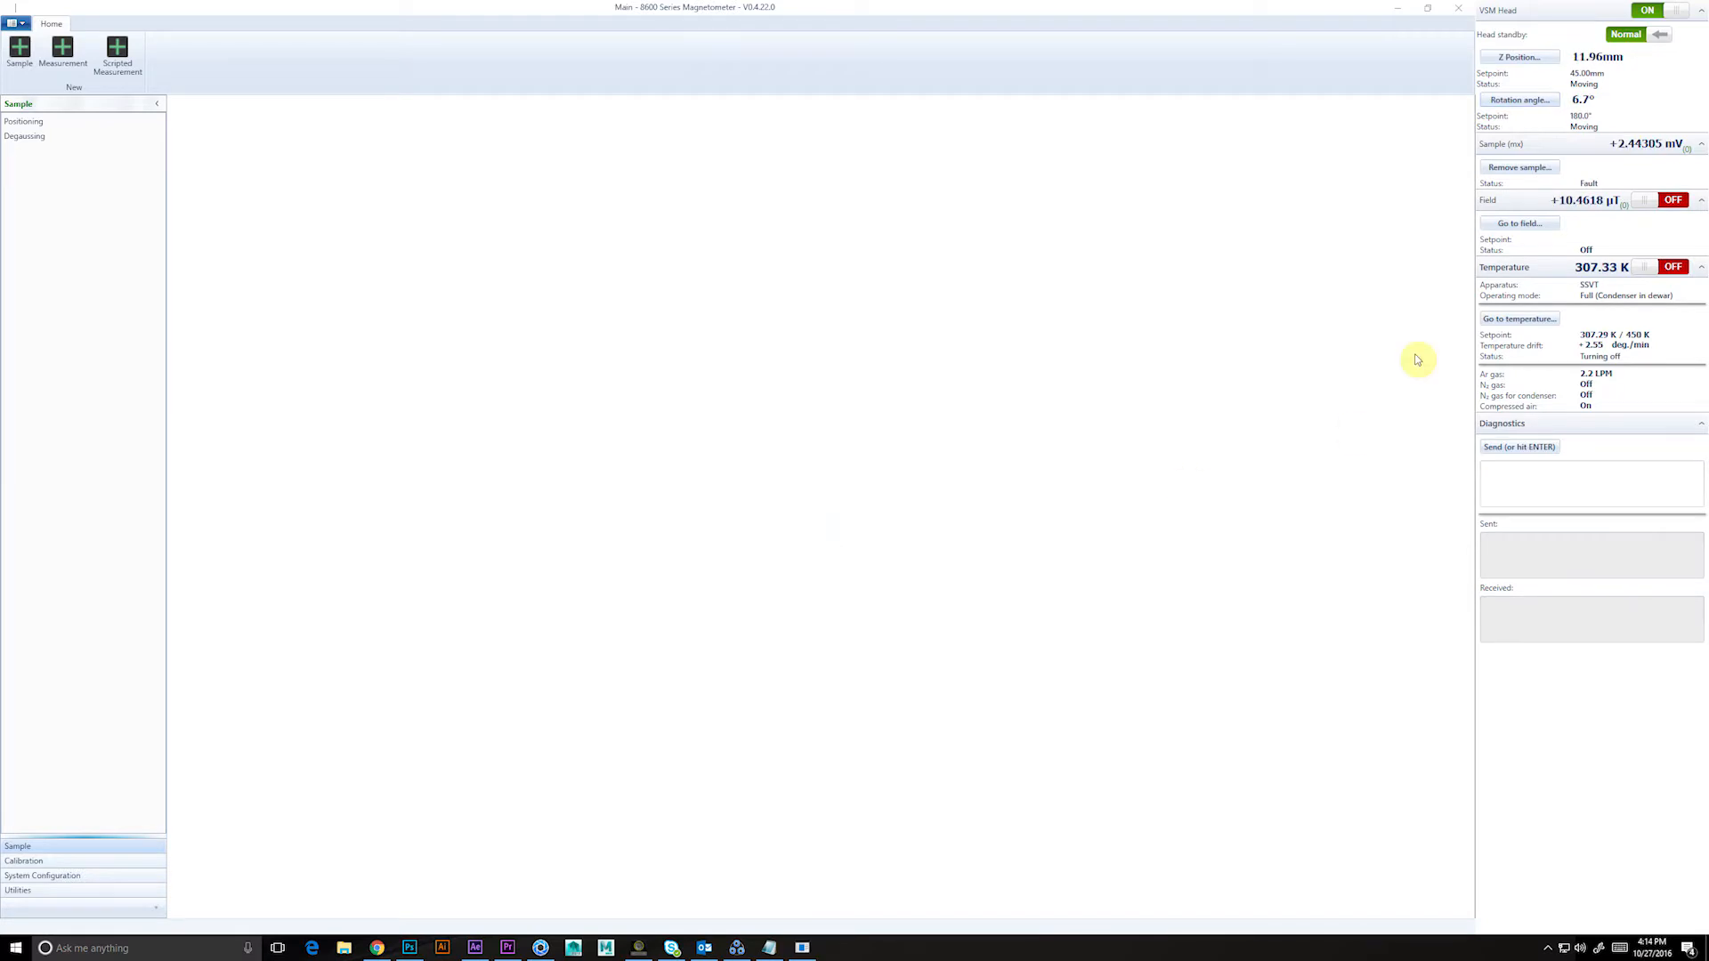
Step: Insert a FORC measurement step after the hysteresis step in Measurement Settings
{"action": "left_click", "coordinate": [62, 52]}
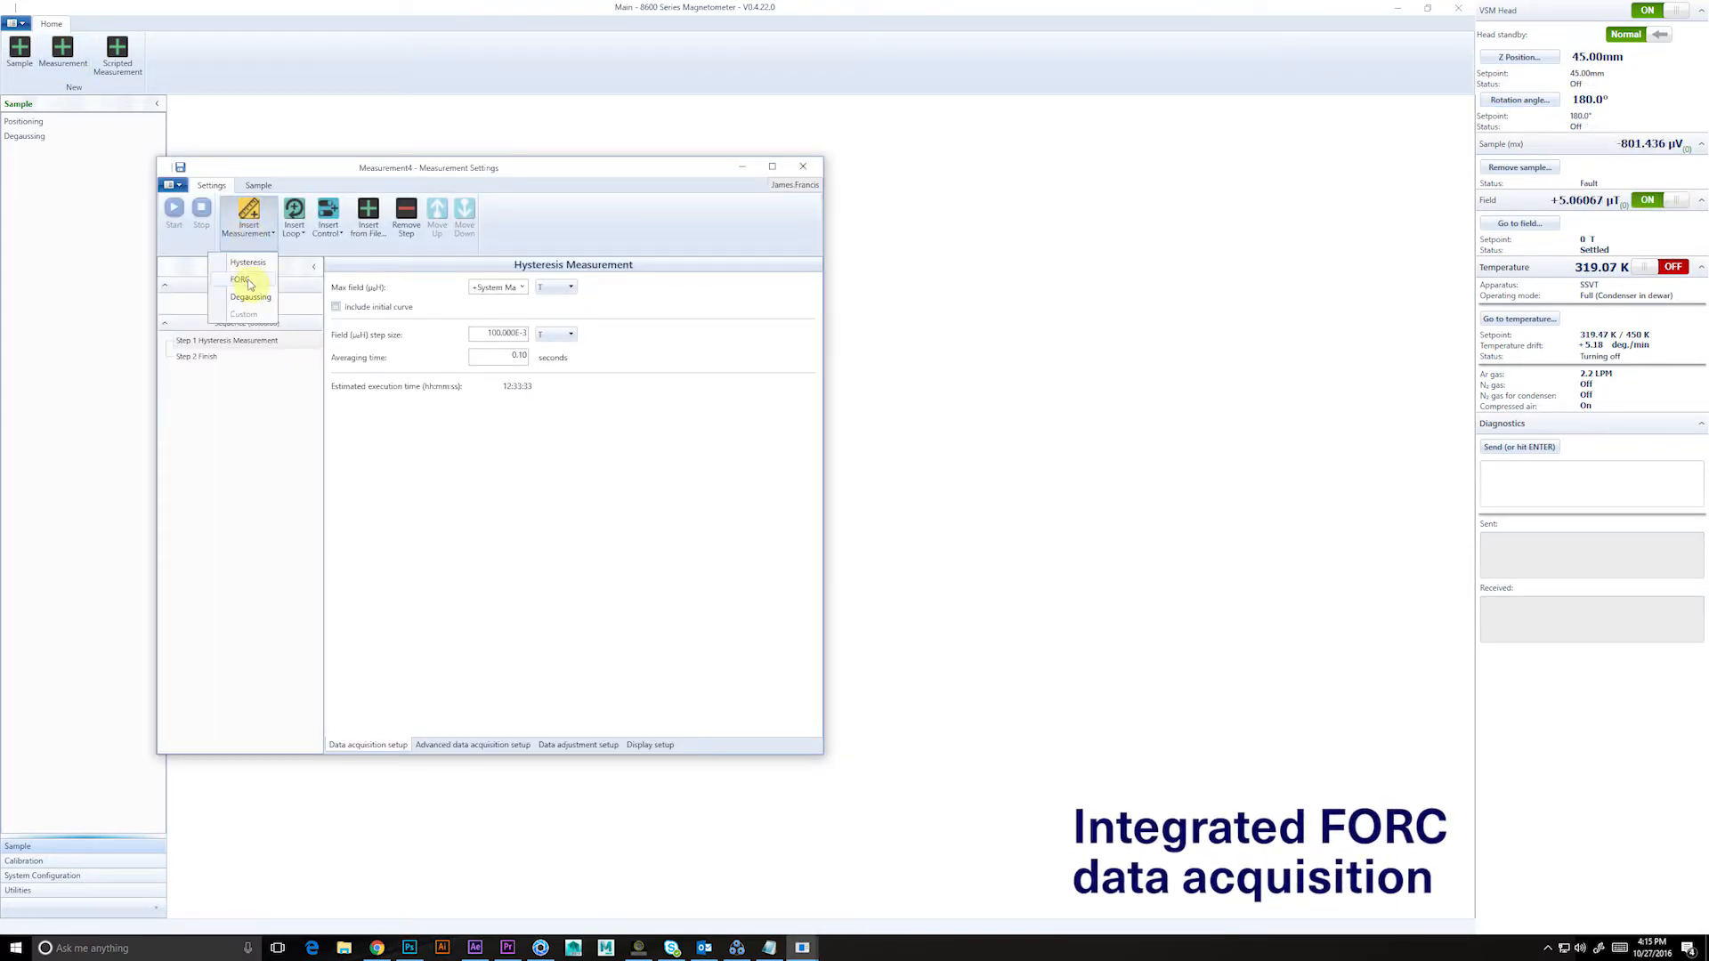
{"action": "left_click", "coordinate": [238, 279]}
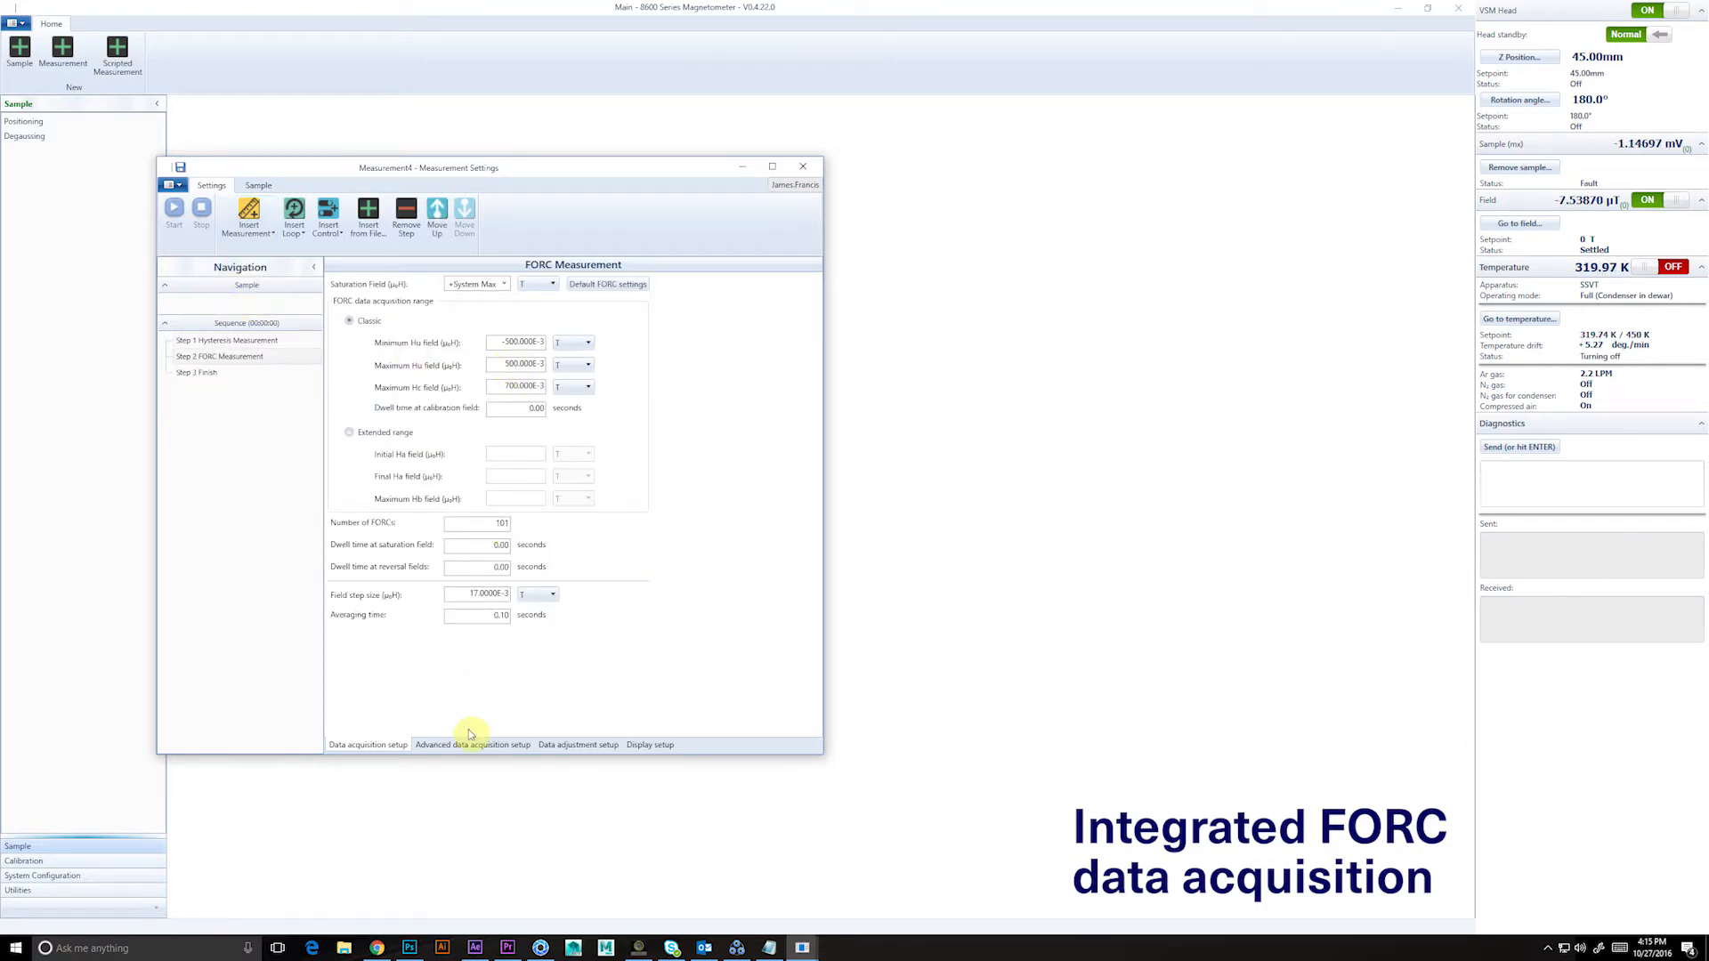
Step: Check the advanced FORC acquisition setup, return to basic settings, and view testFORC.txt in Notepad
{"action": "left_click", "coordinate": [474, 744]}
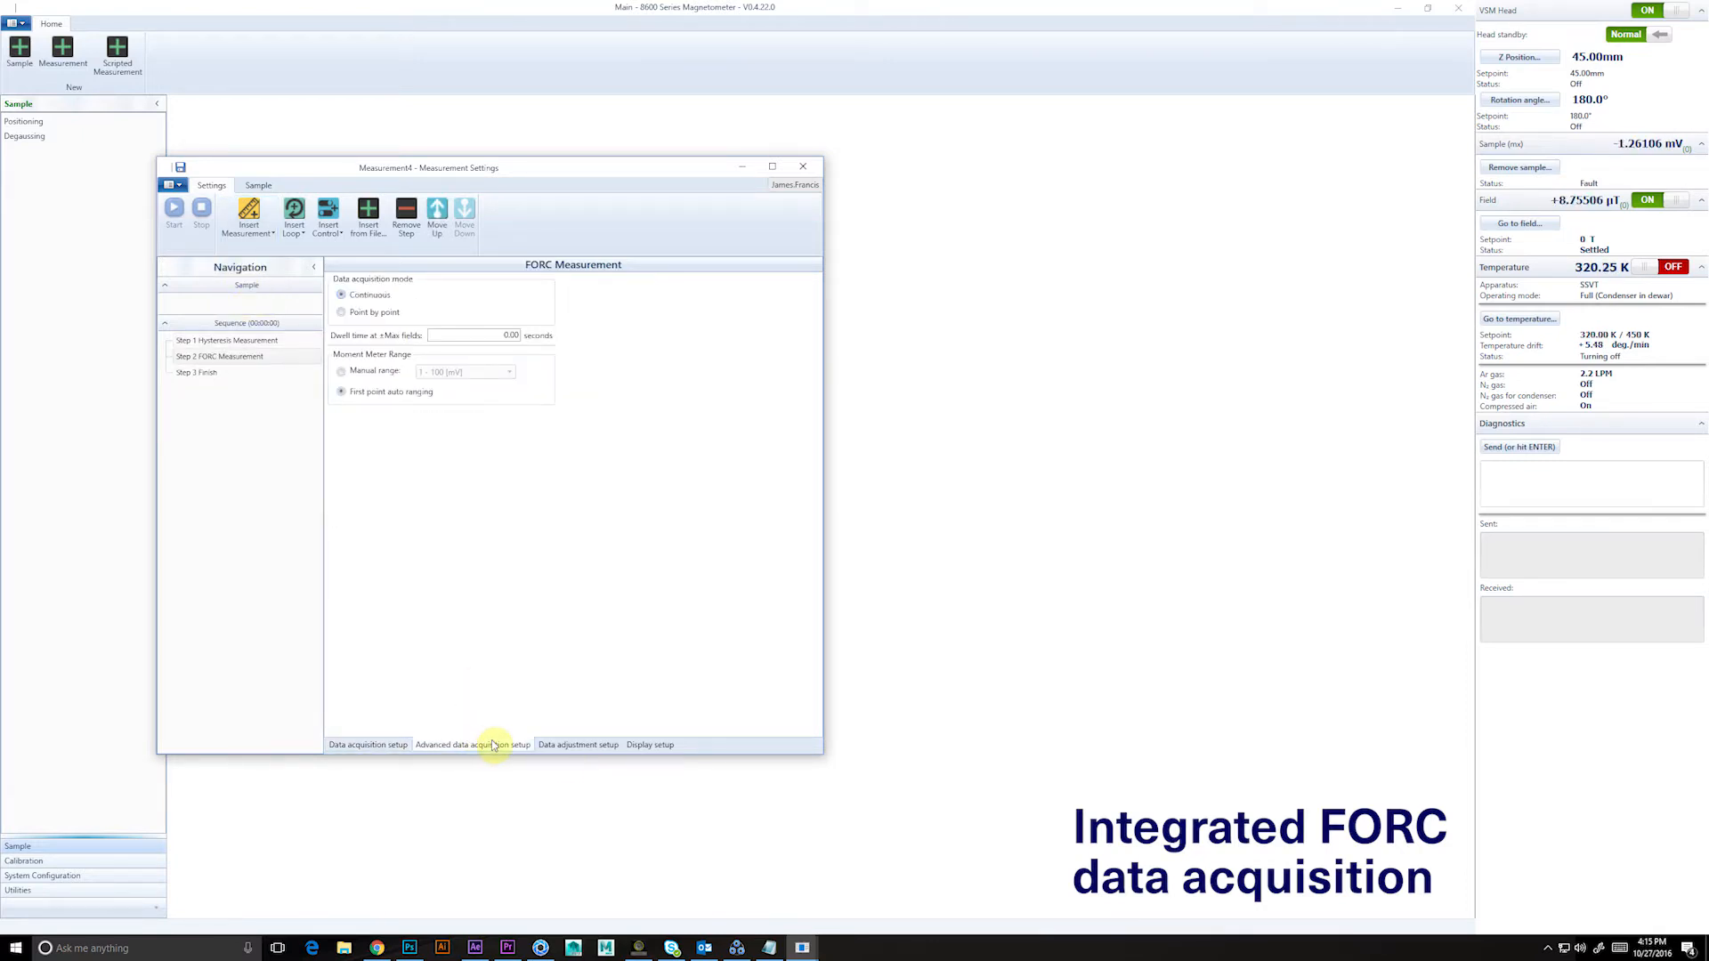
{"action": "left_click", "coordinate": [576, 744]}
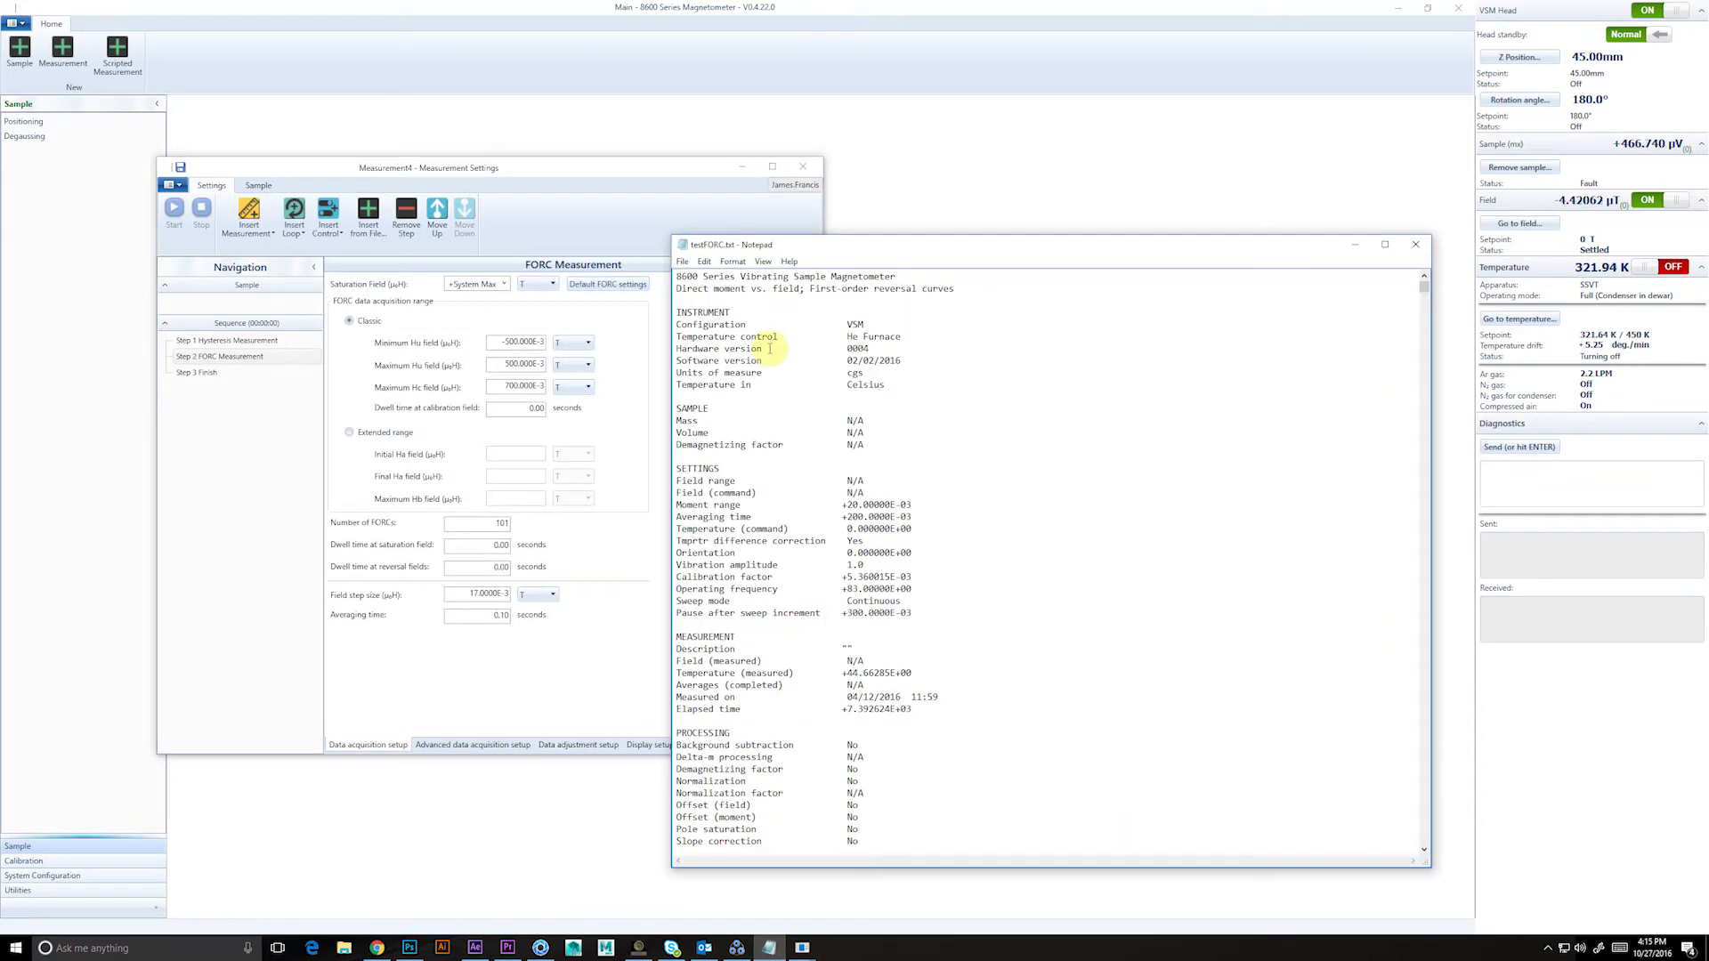
{"action": "left_click", "coordinate": [118, 50]}
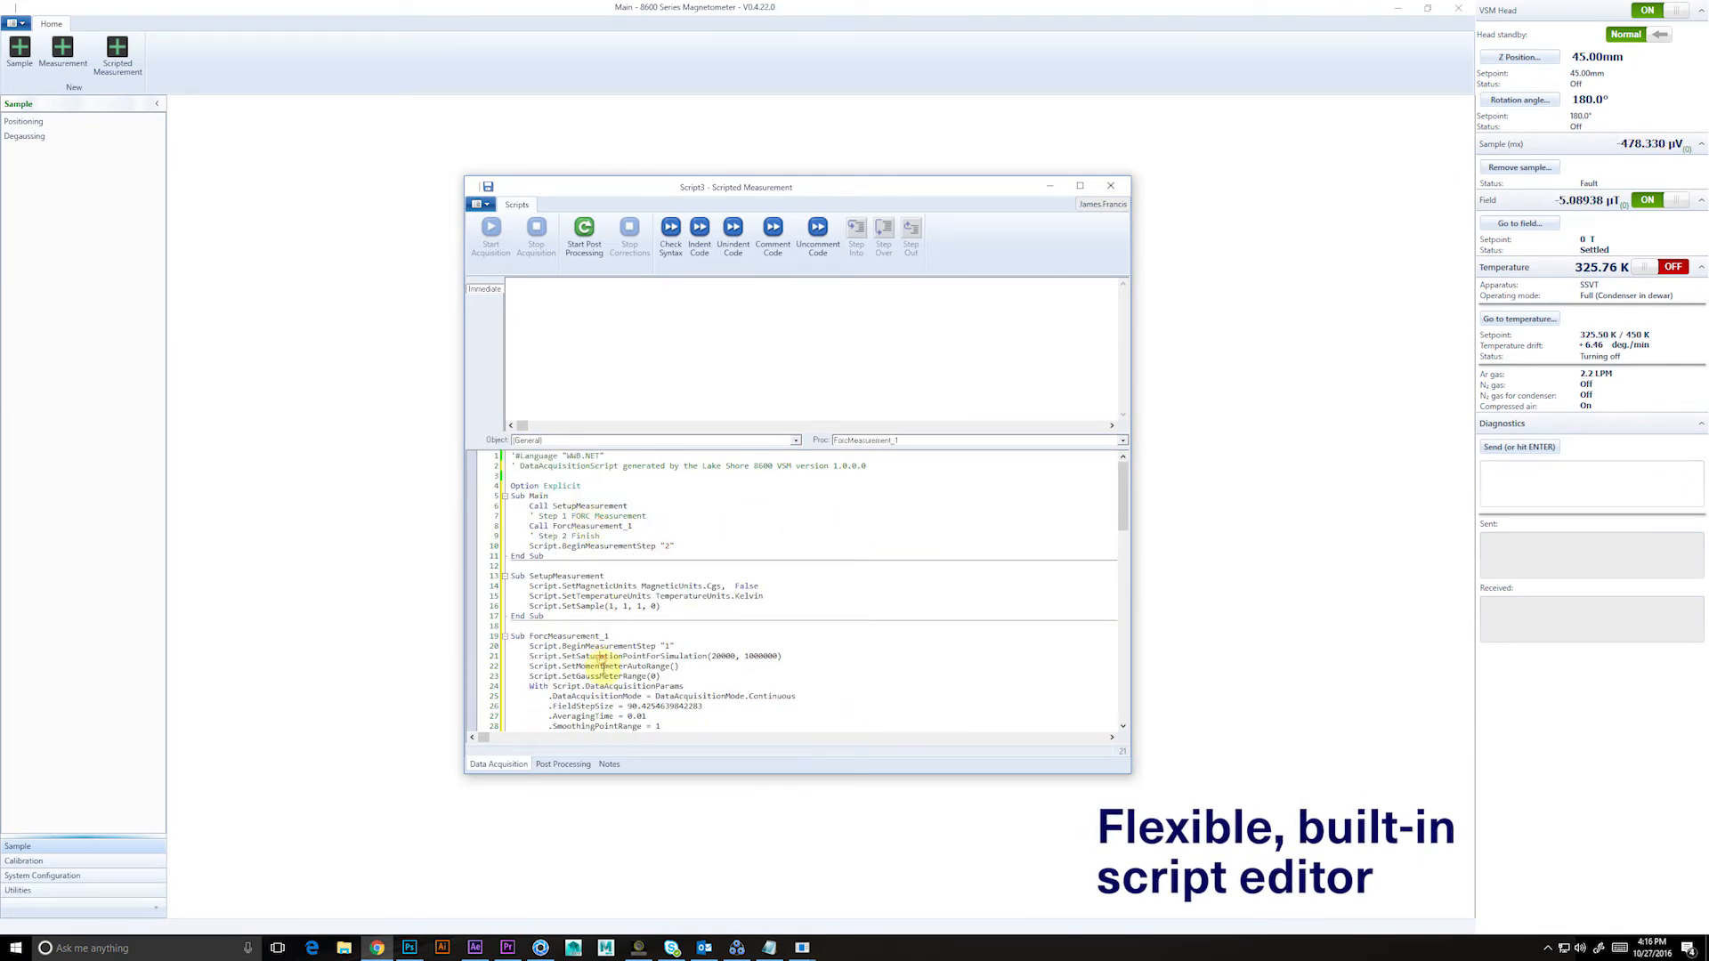
Step: Scroll the generated DataAcquisitionScript down to its acquisition parameters and chart setup code
{"action": "scroll", "scroll_direction": "down", "scroll_amount": 3}
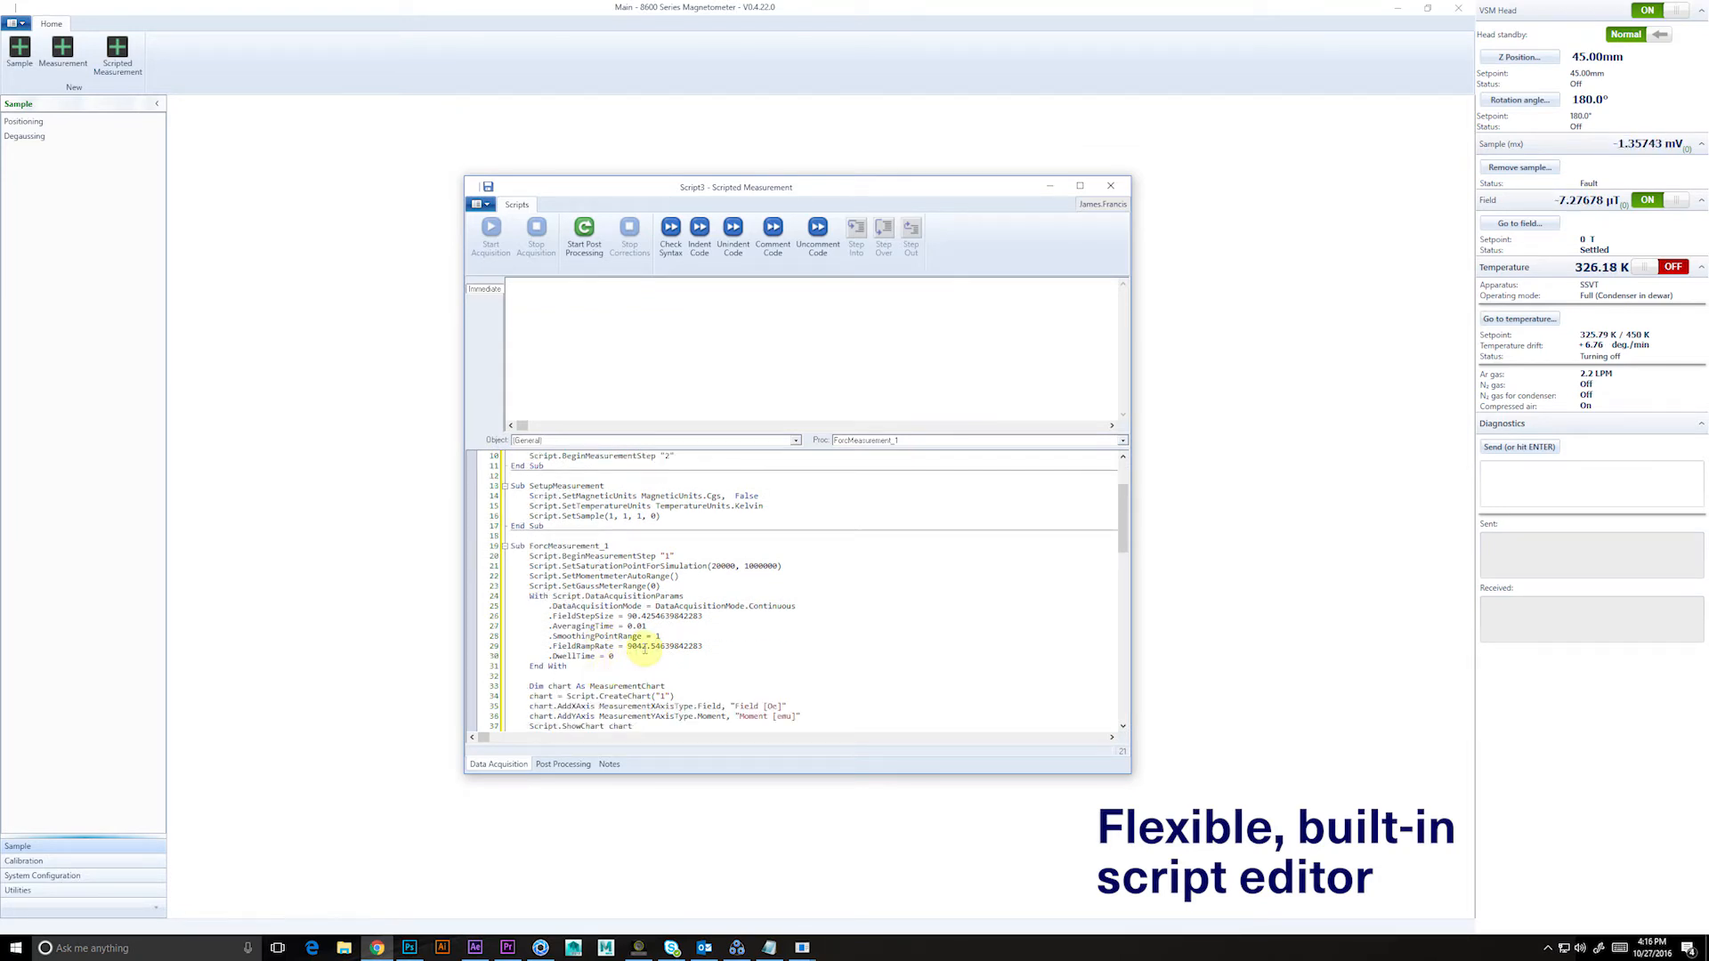